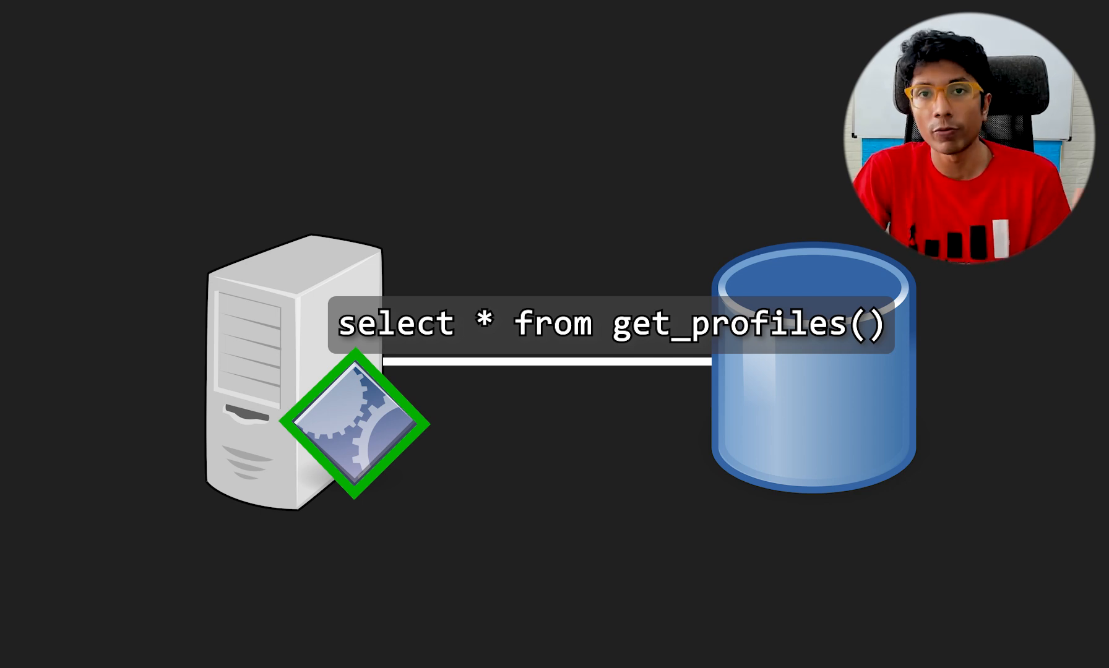
type("user_id")
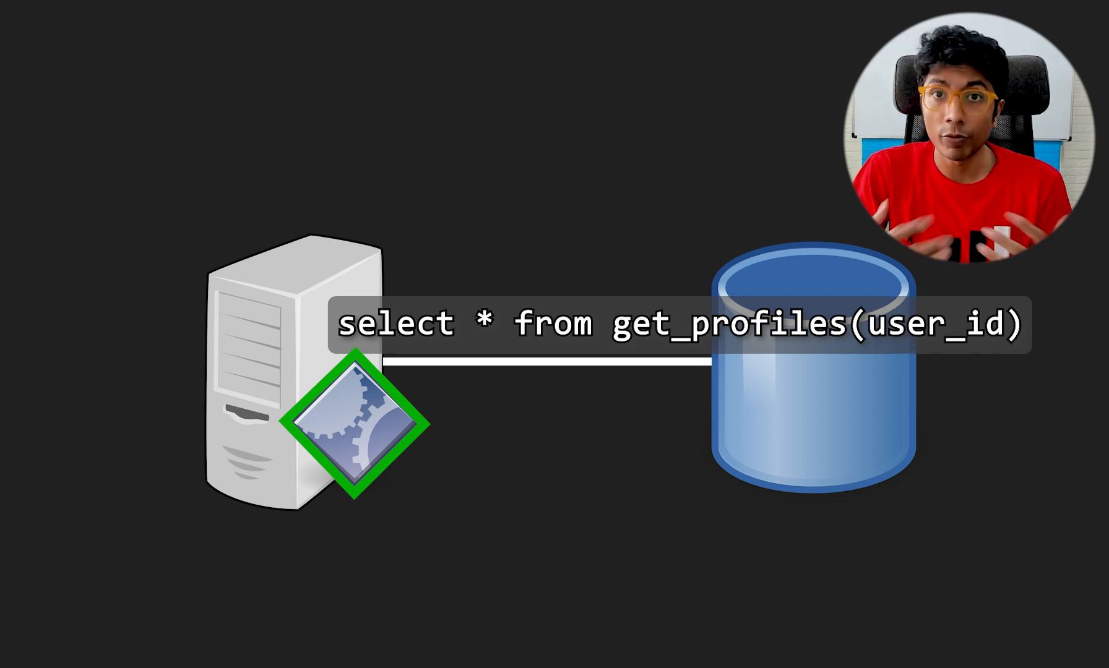